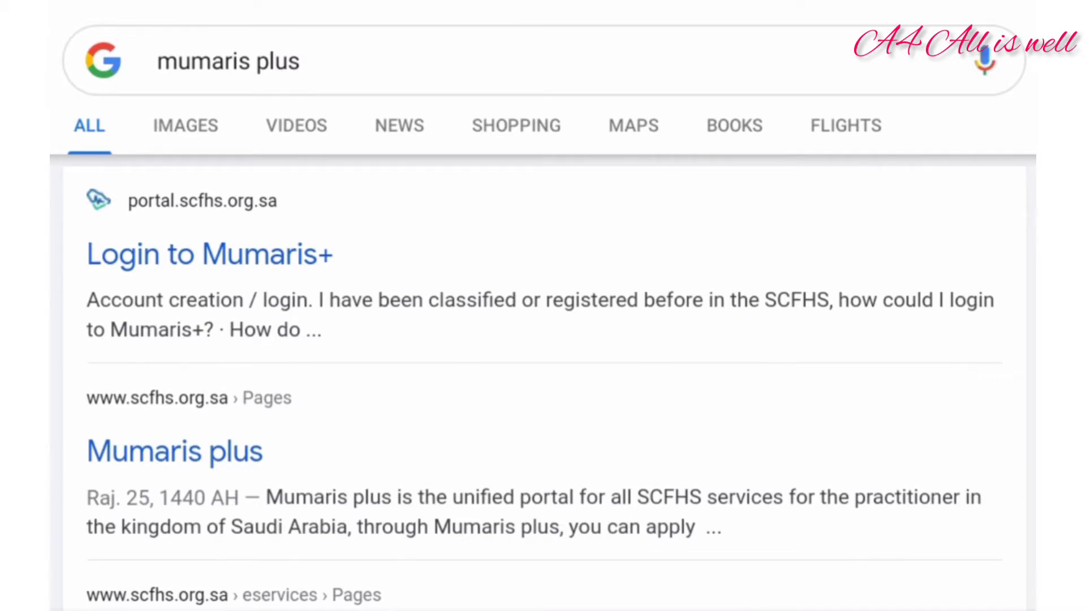
Step: Open the Mumaris+ portal from the 'mumaris plus' Google results
left_click(209, 253)
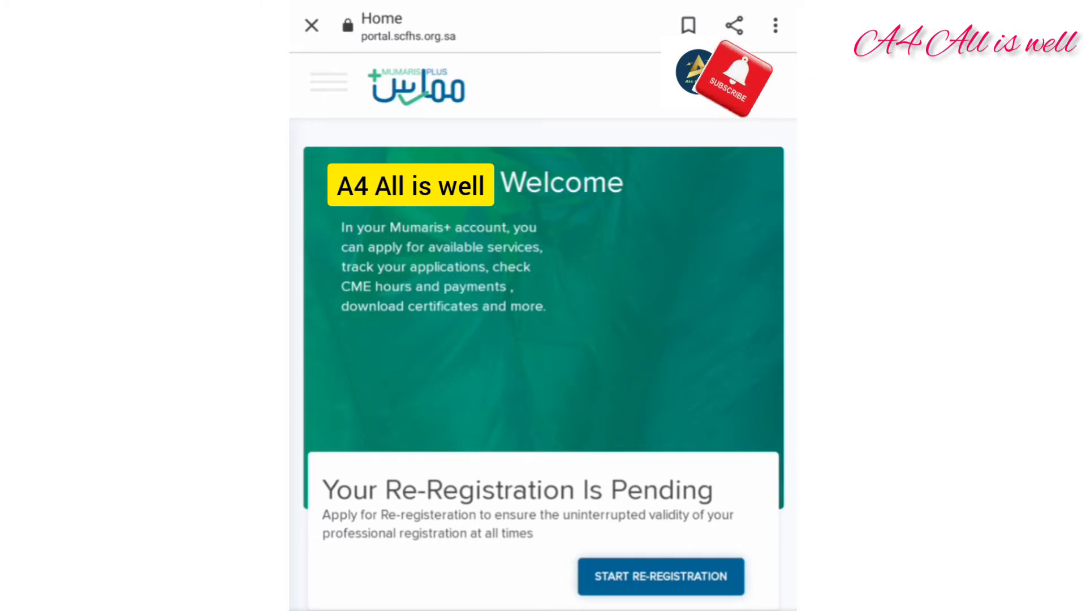
Step: Start re-registration from the home page notice and close the side navigation over the service page
scroll("down", 3)
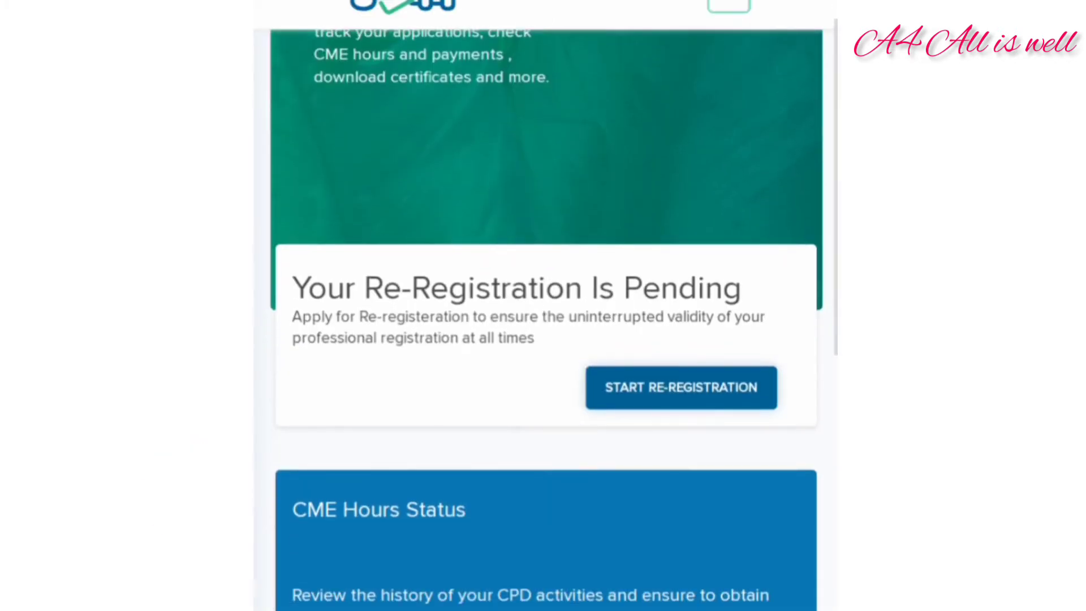
scroll("down", 3)
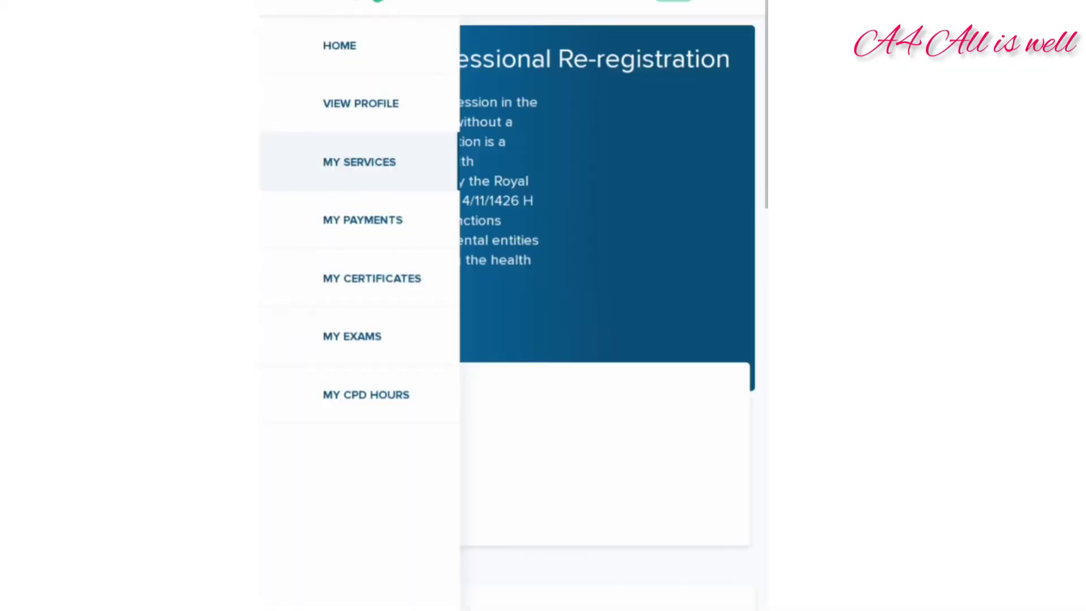
left_click(359, 161)
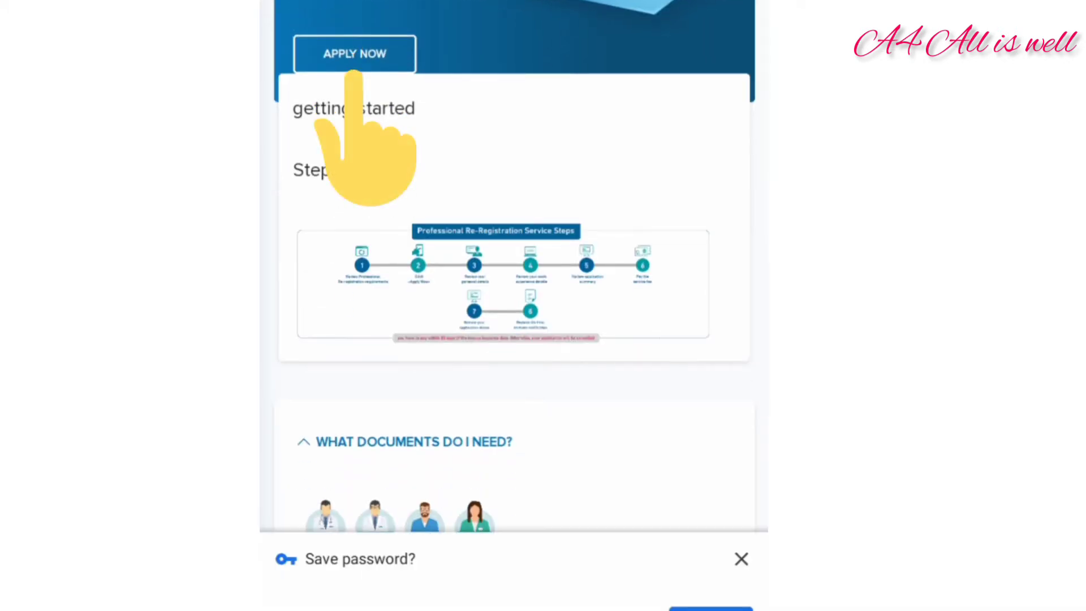
Step: Apply for the service and answer Yes to the CPD hours and continuous practice questions
left_click(354, 53)
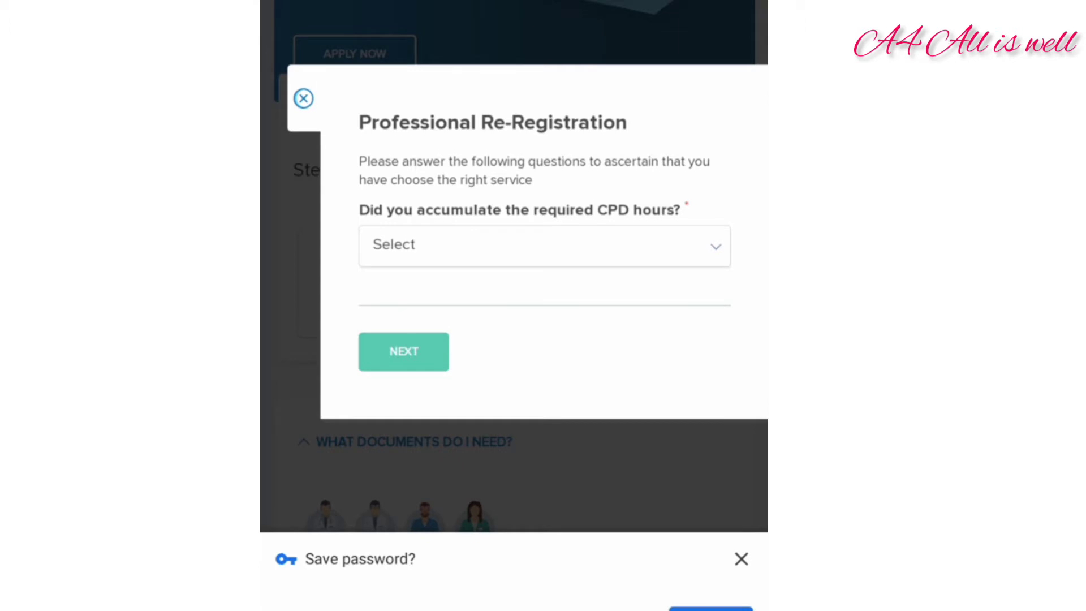
left_click(544, 245)
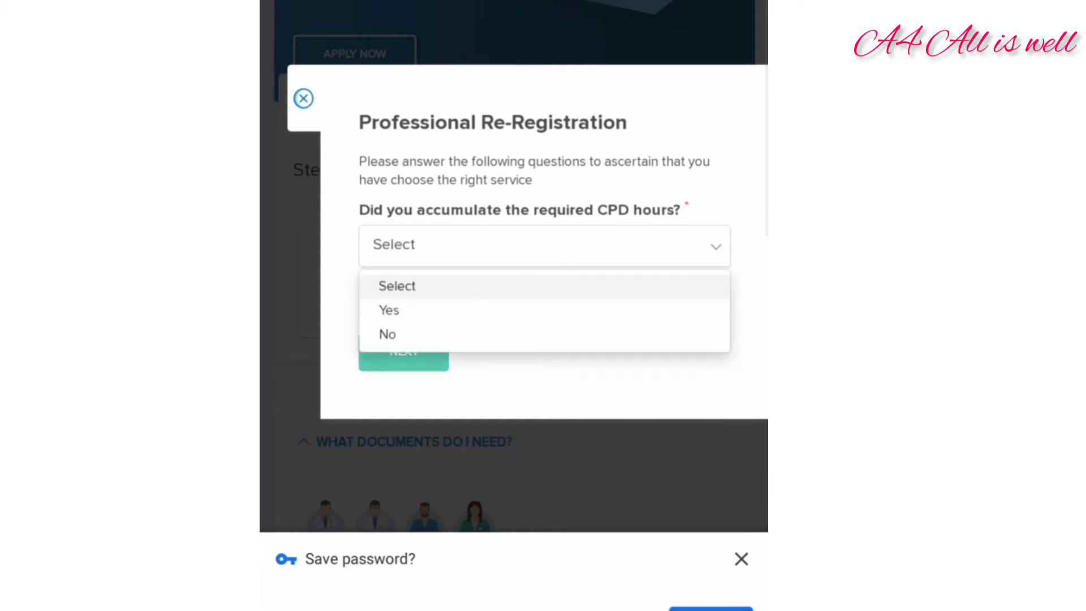
left_click(388, 310)
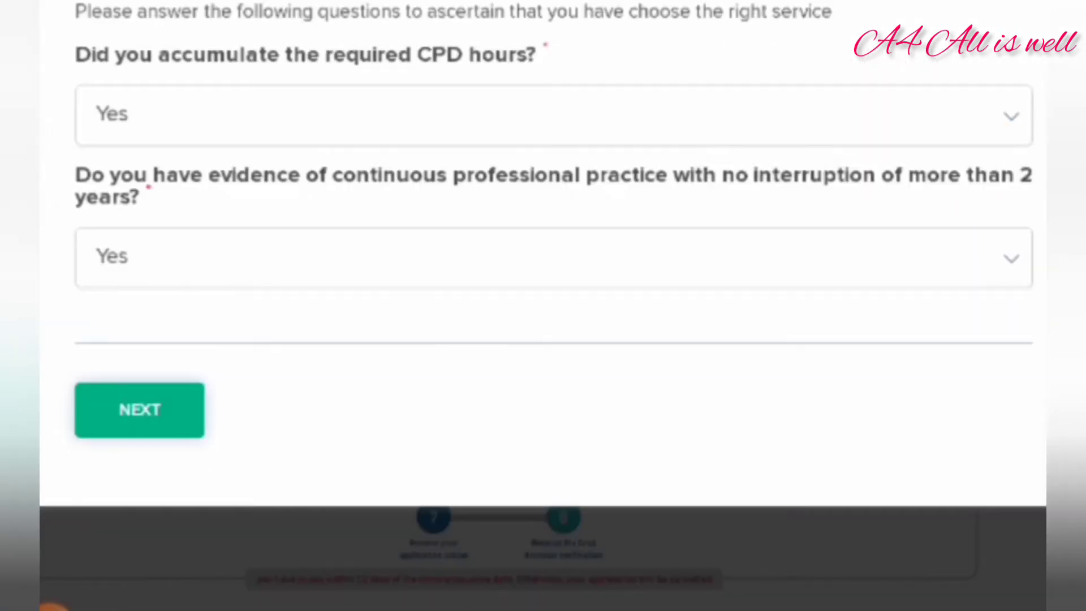
Step: Confirm eligibility, answer No to the declaration questions and apply for the re-registration service
left_click(138, 409)
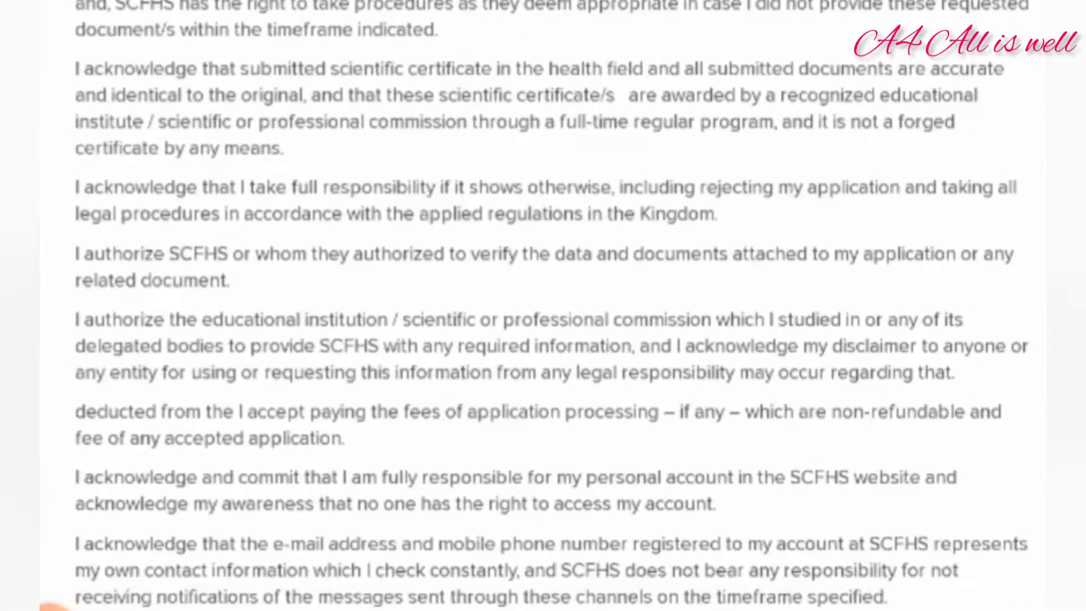
scroll("down", 3)
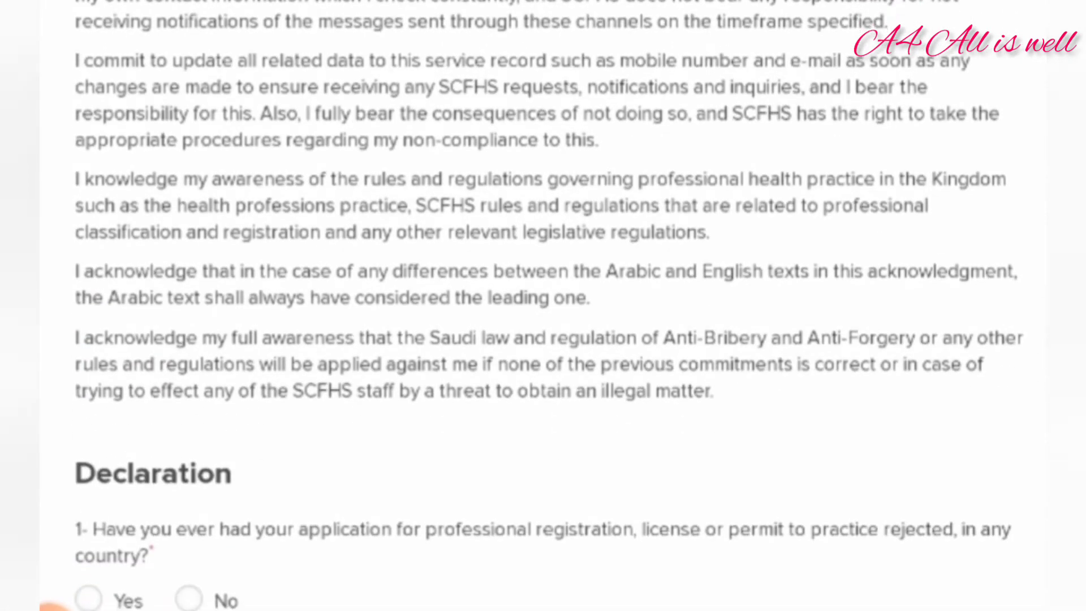
scroll("down", 3)
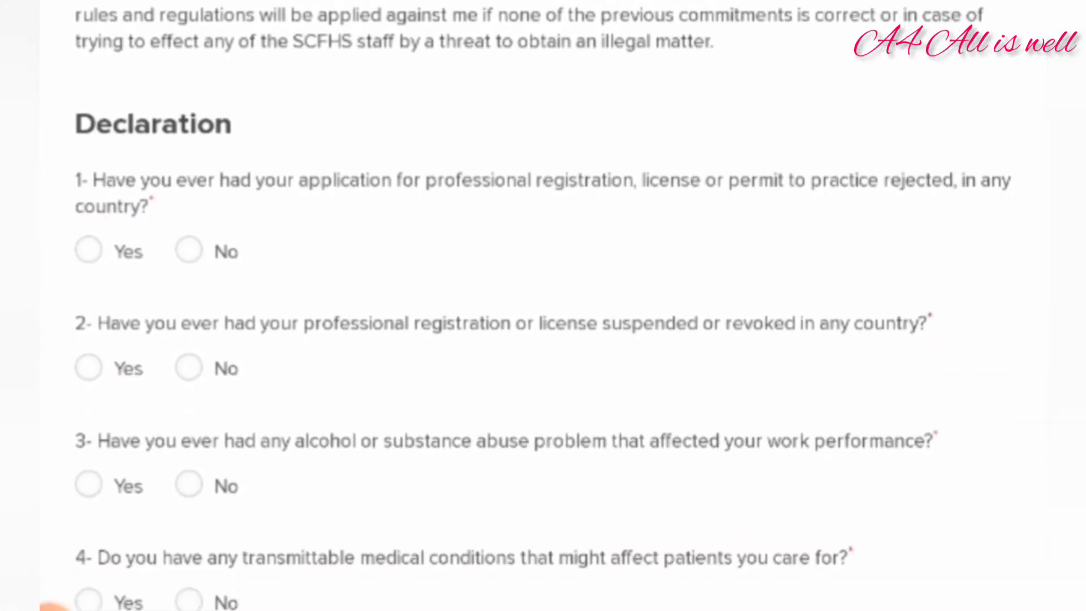
scroll("down", 3)
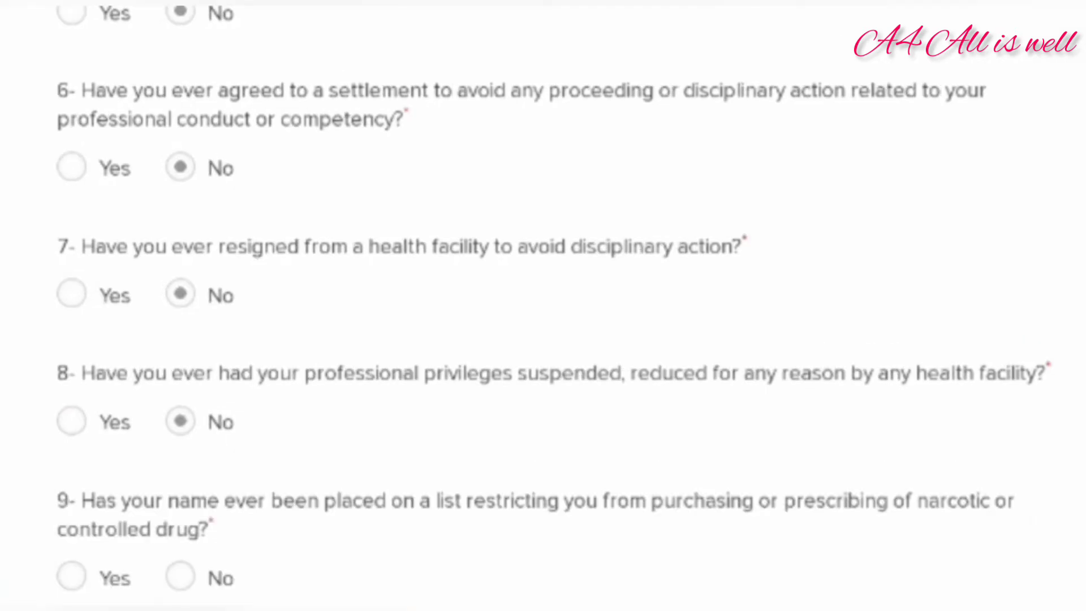
left_click(255, 458)
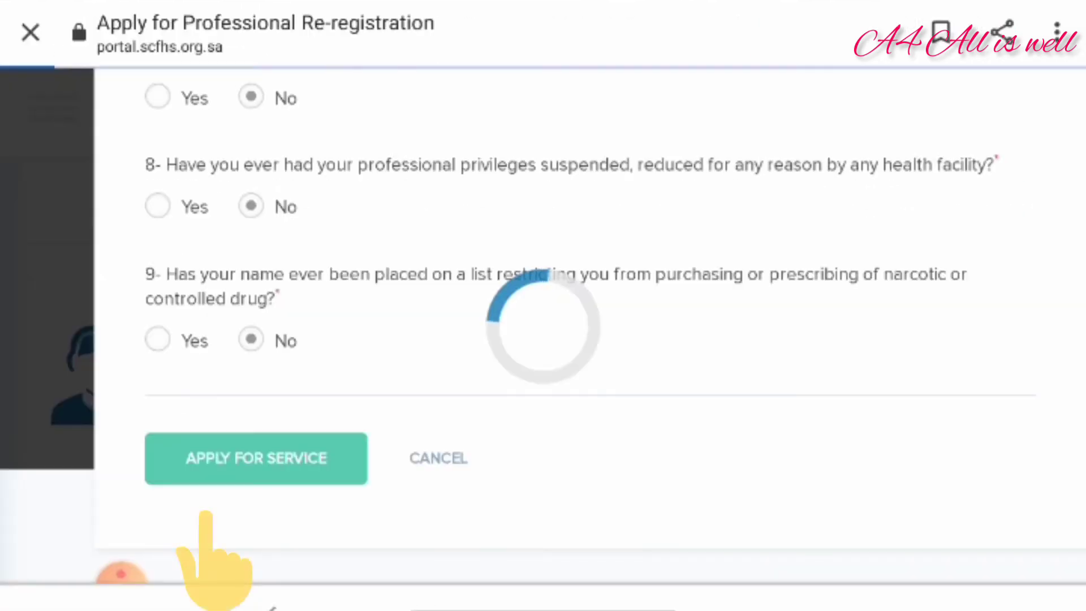
left_click(256, 458)
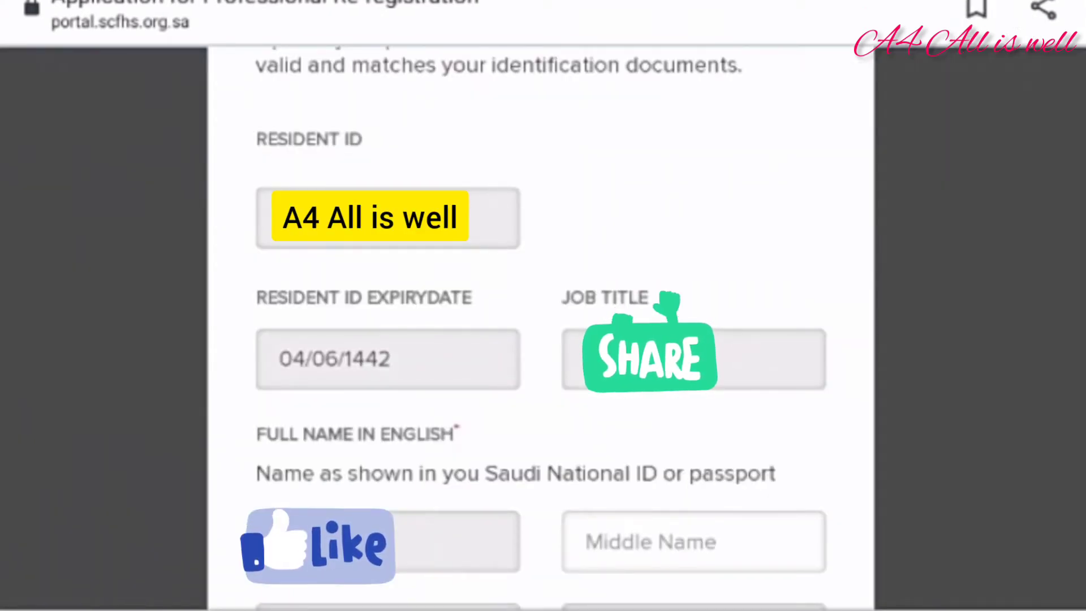
Step: Save personal details with Saudi Arabia residence, Najran city and the mobile number
scroll("down", 3)
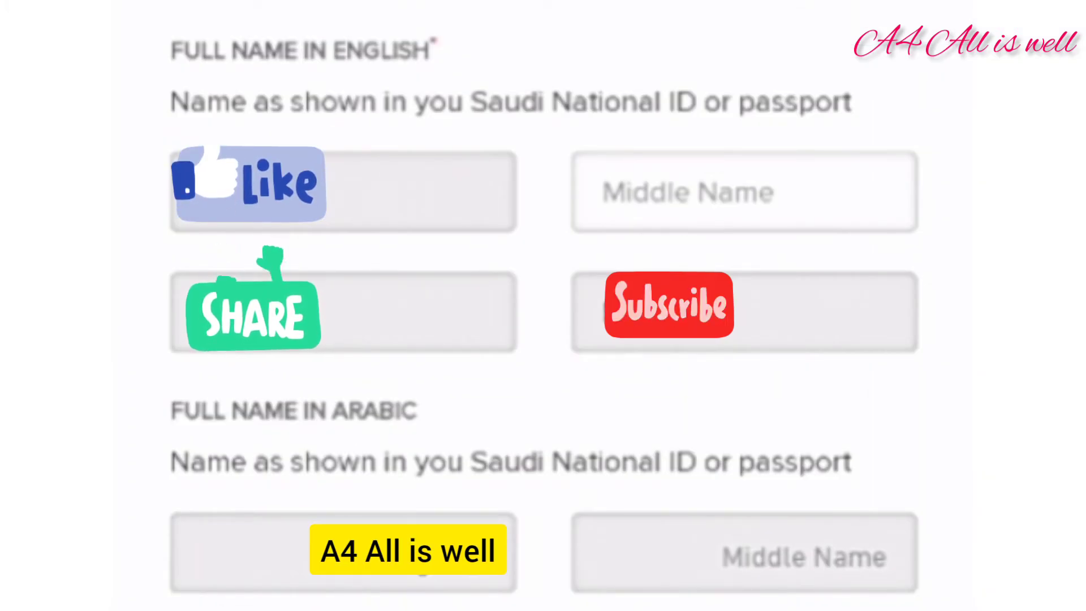
scroll("down", 3)
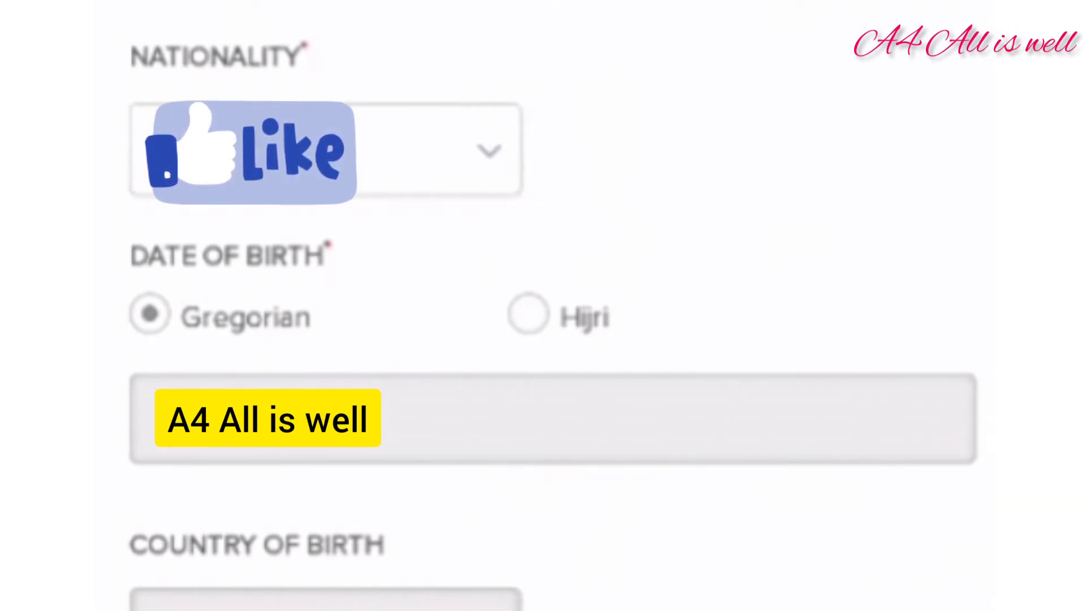
scroll("down", 3)
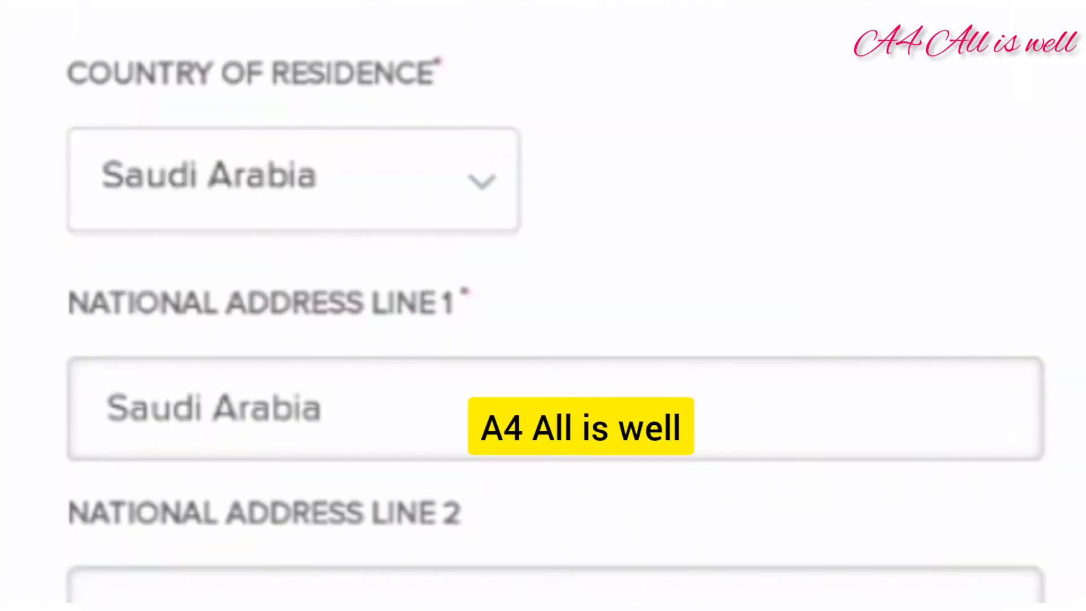
scroll("down", 3)
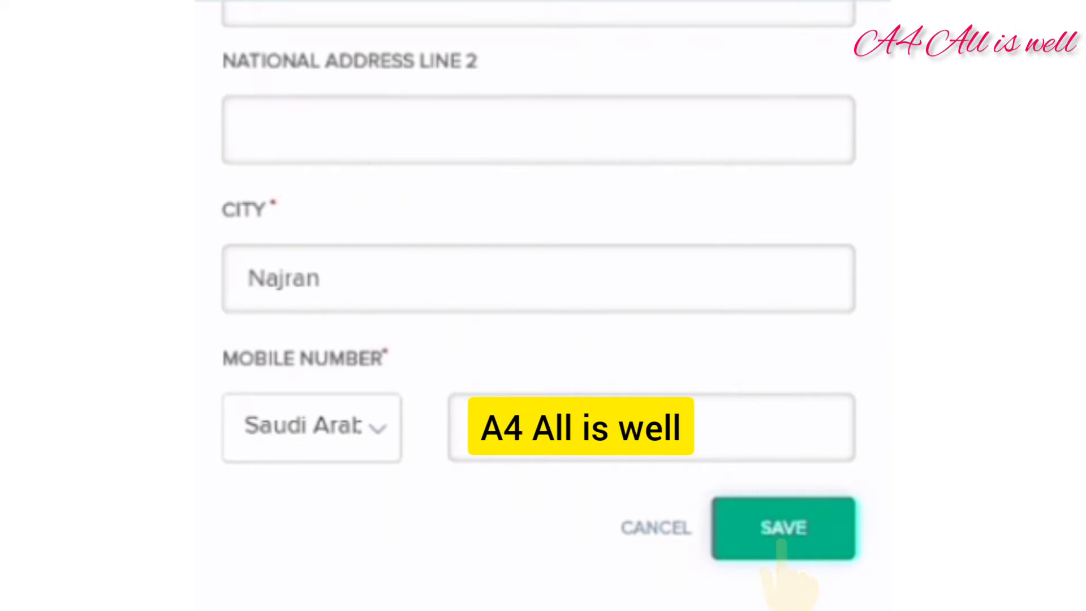
left_click(783, 527)
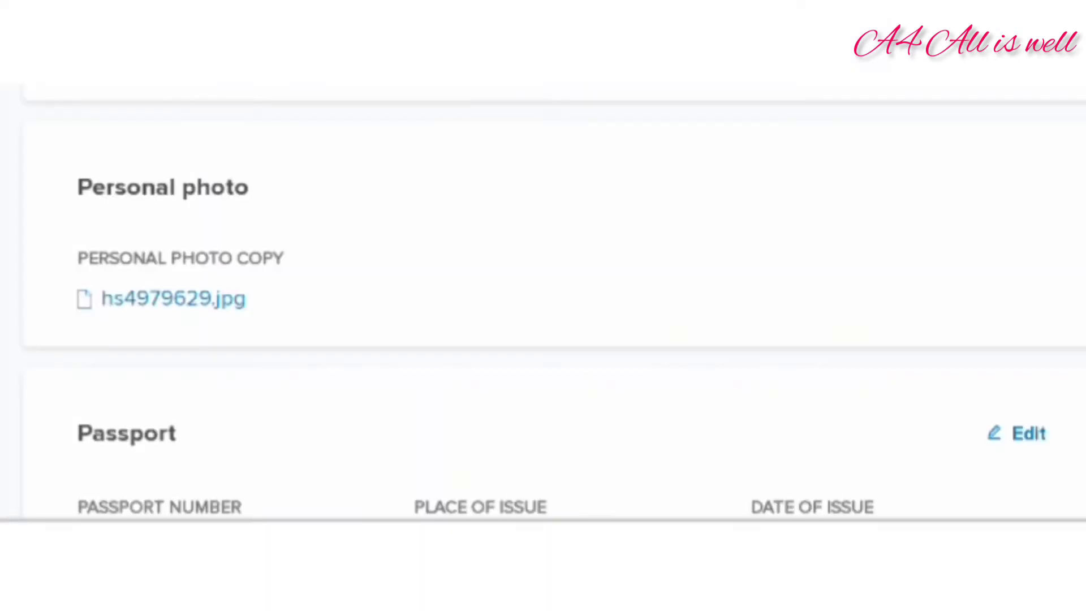
Step: Edit the passport section, attach the passport scan and save it
scroll("down", 3)
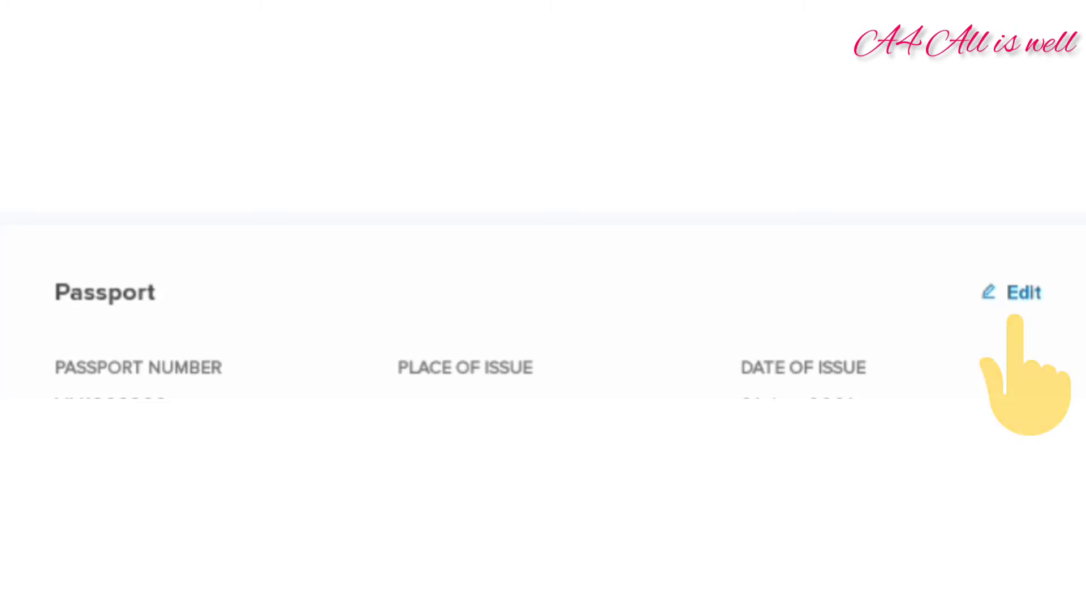
left_click(1021, 291)
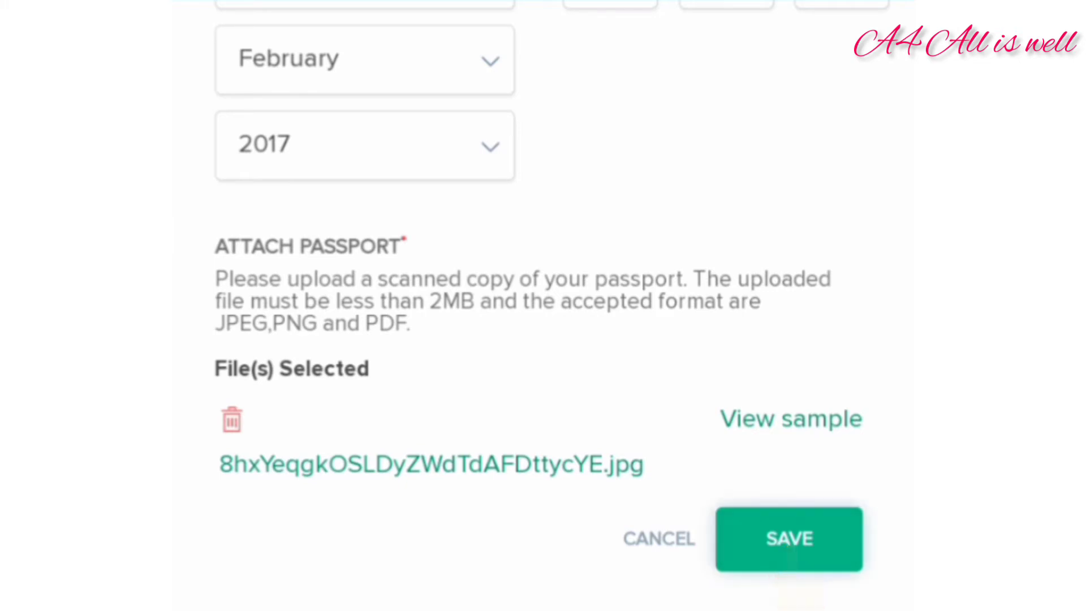
left_click(788, 538)
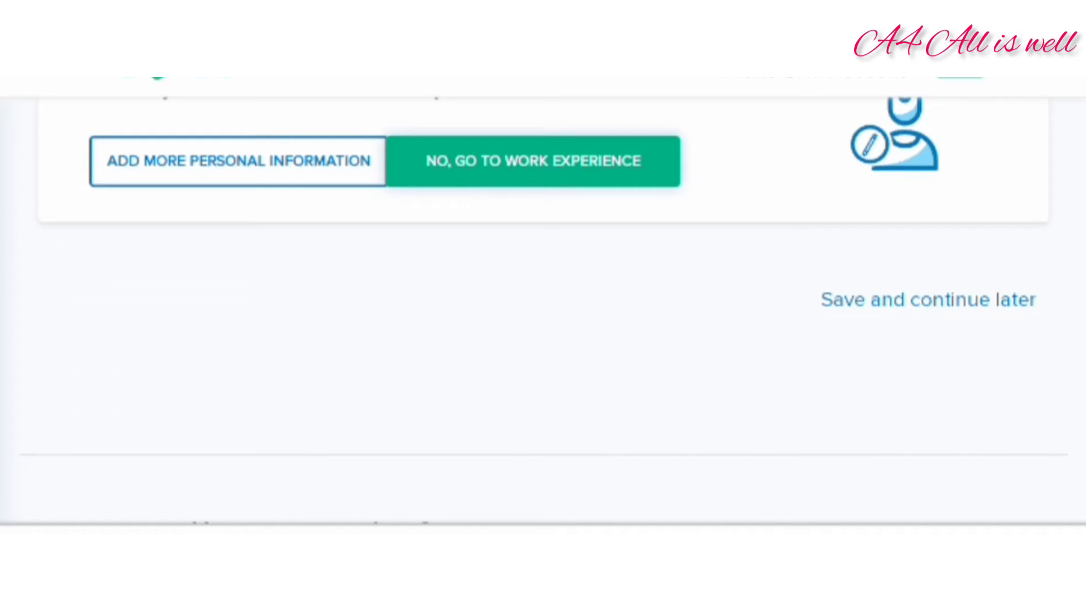
Step: Go to work experience and add a job entry marked 'I currently work here'
left_click(532, 160)
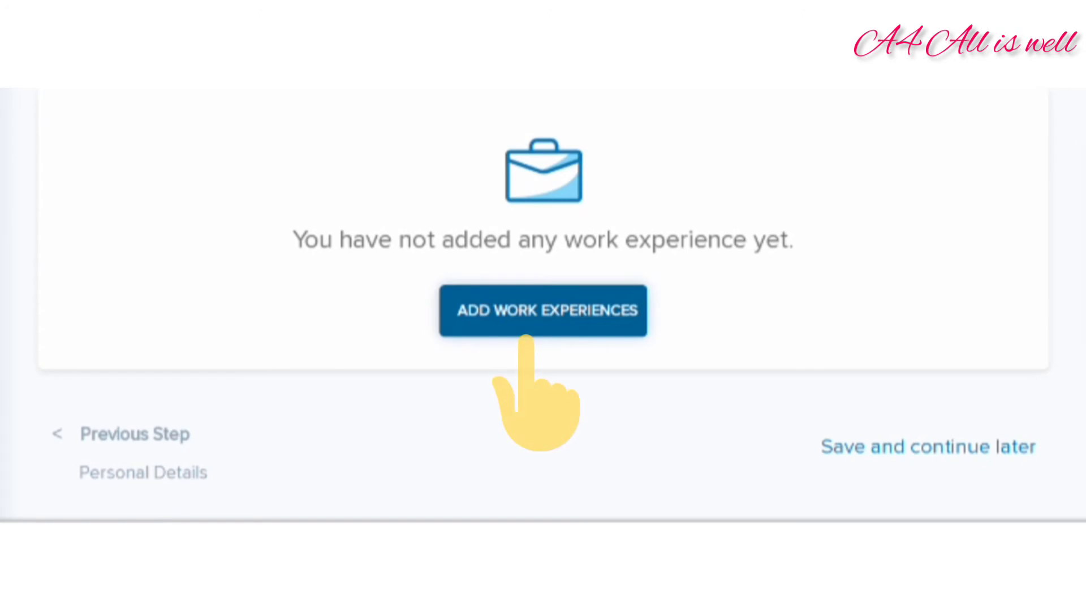
left_click(542, 310)
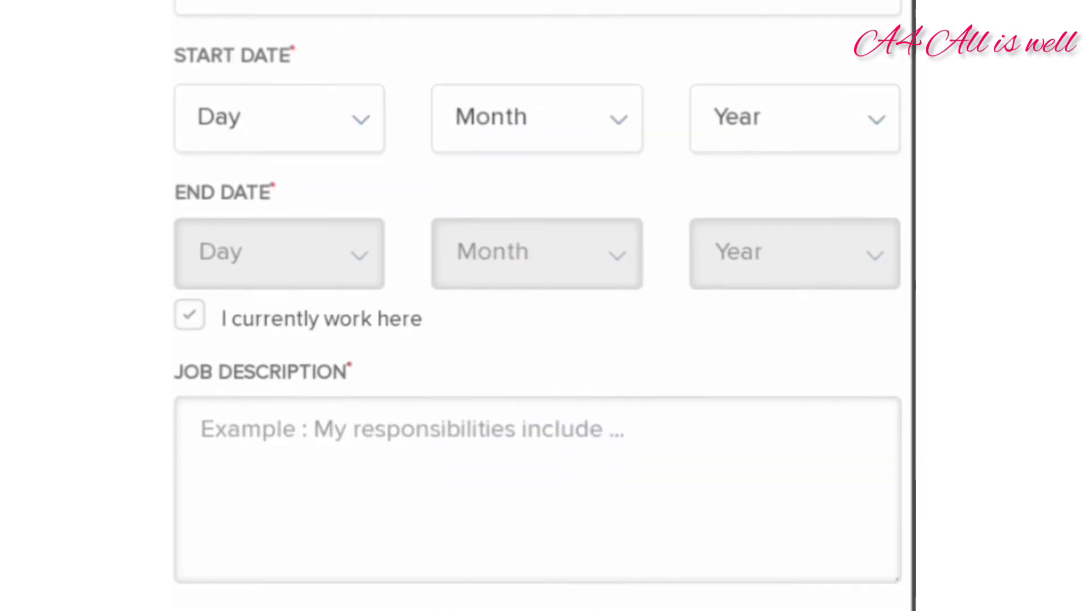
scroll("down", 3)
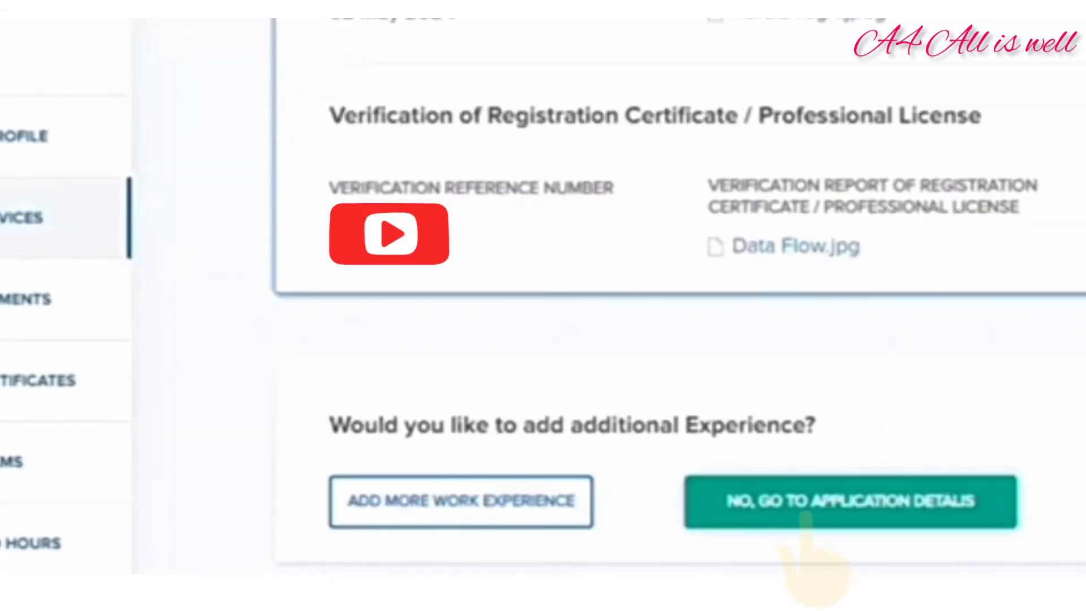
Step: Go to application details, review the summary and proceed to Pay & Submit
left_click(848, 501)
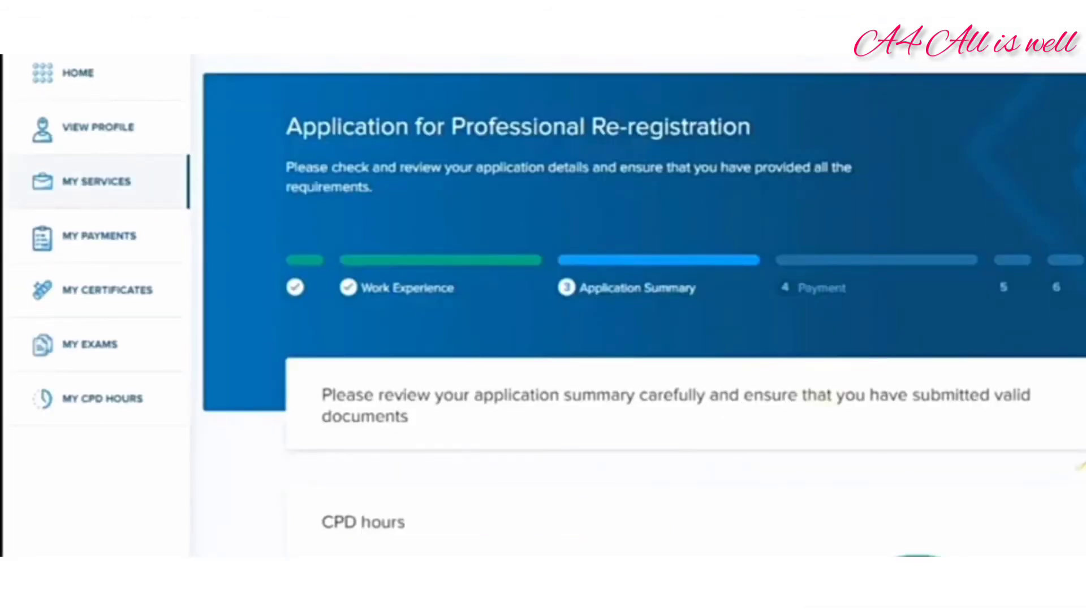
scroll("down", 3)
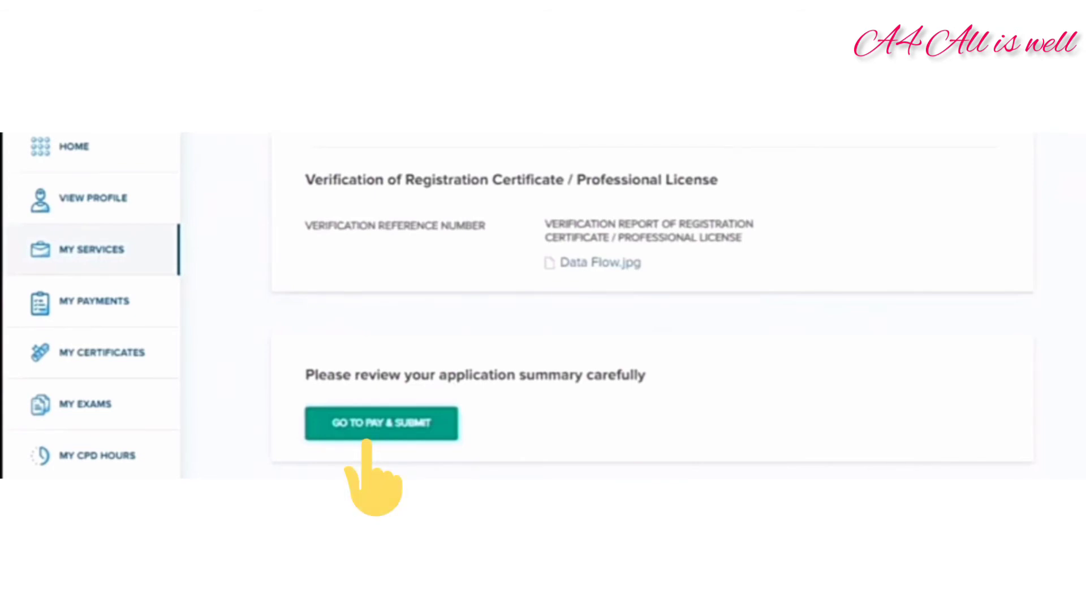
left_click(381, 421)
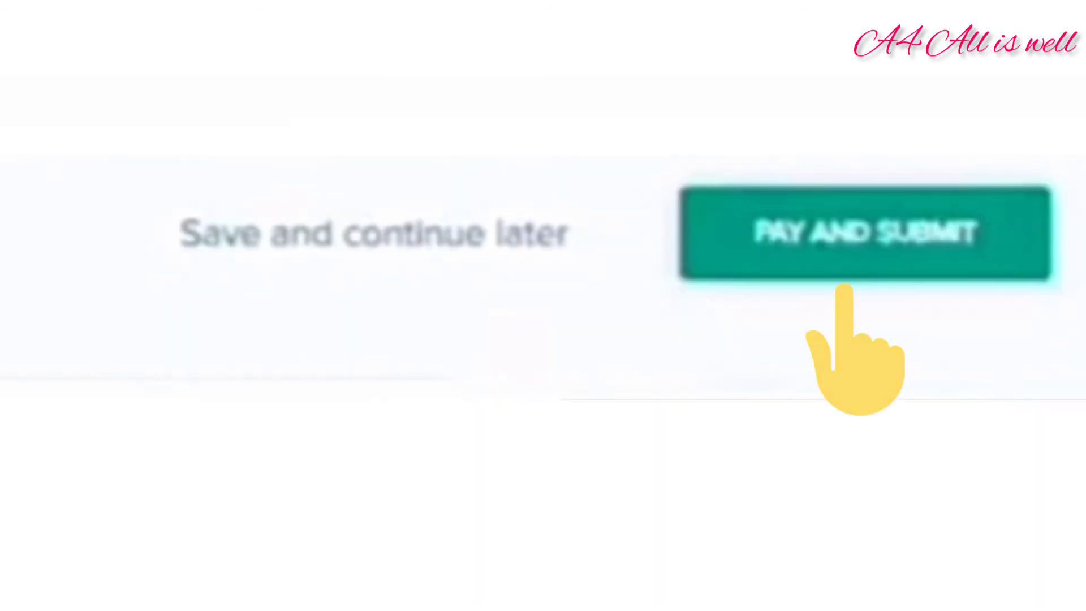
Step: Pay and submit the re-registration application until it shows as successfully submitted
left_click(861, 233)
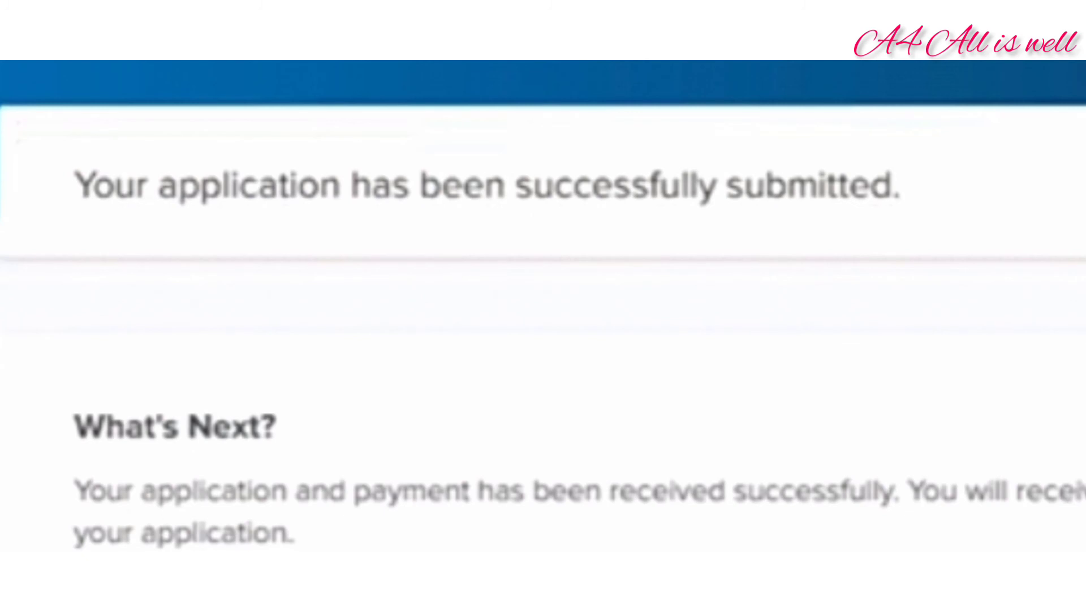